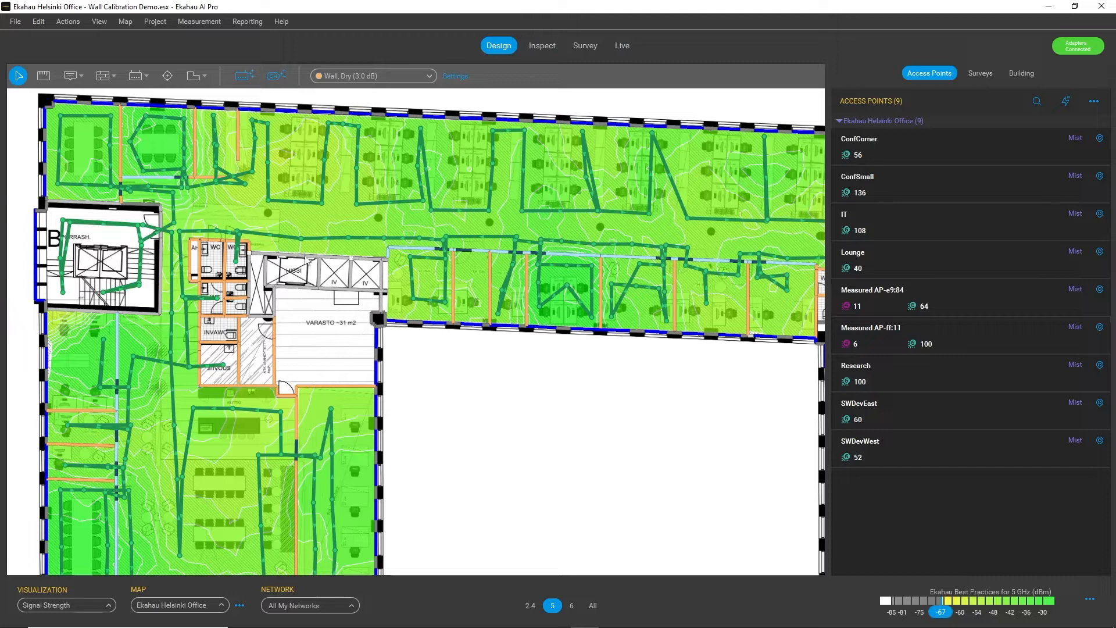
Switch the new-wall material from Wall, Dry to Window, Interior (1.0 dB).
click(372, 76)
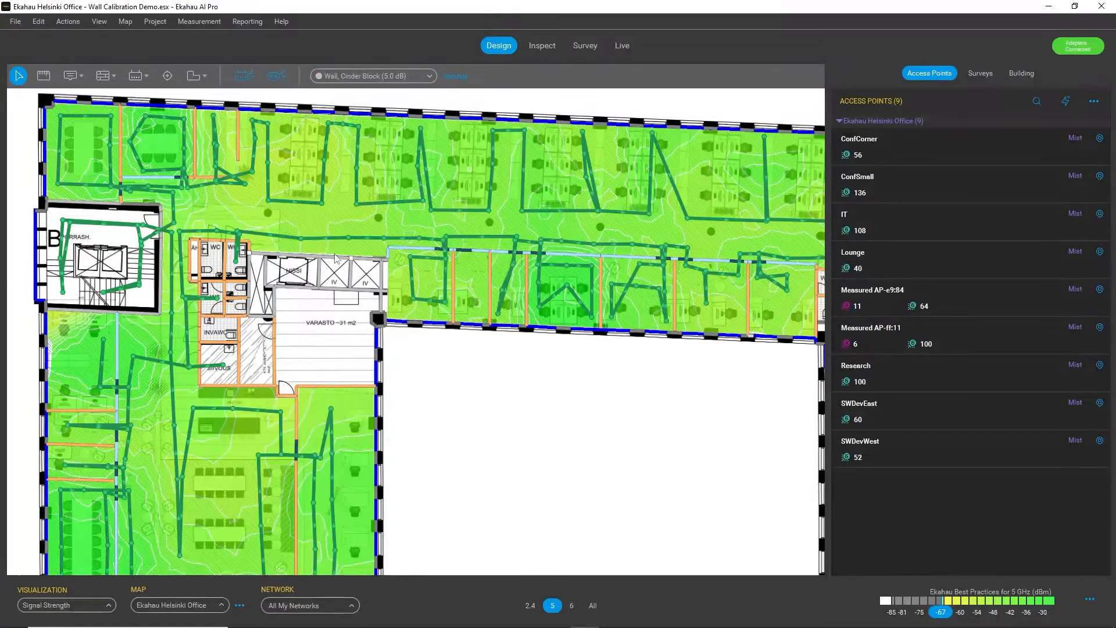
click(372, 76)
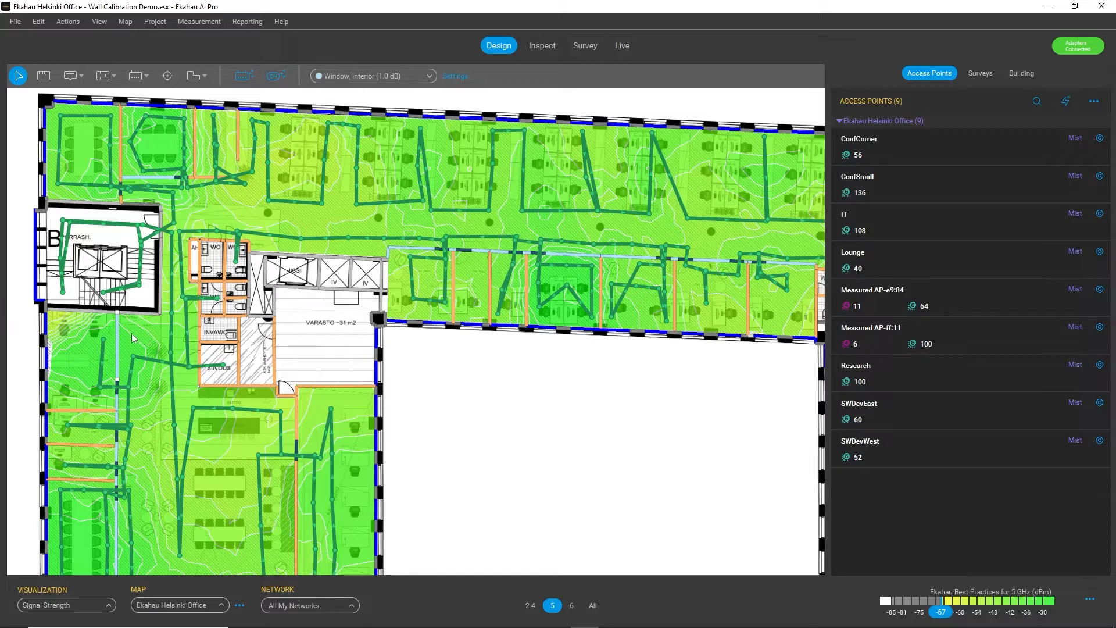
mouse_move(416, 356)
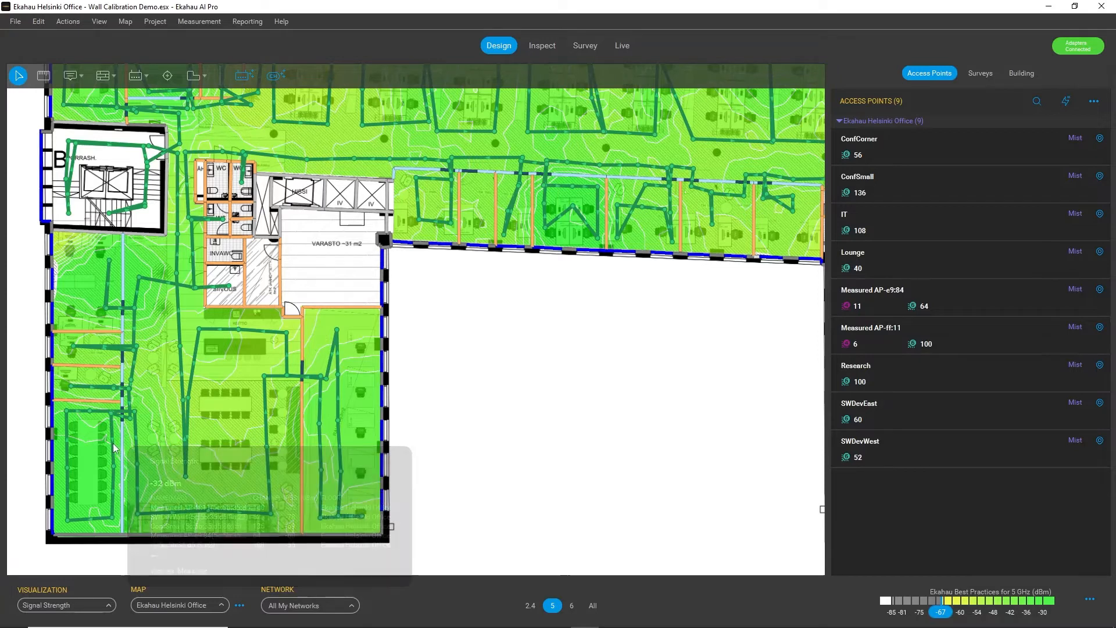
mouse_move(139, 448)
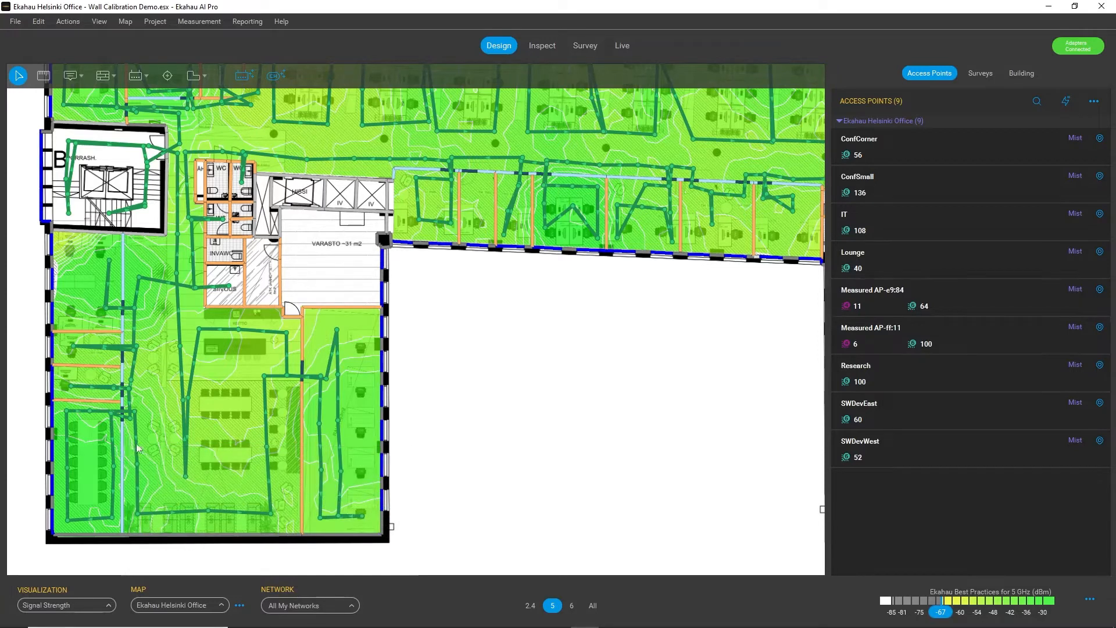
mouse_move(137, 449)
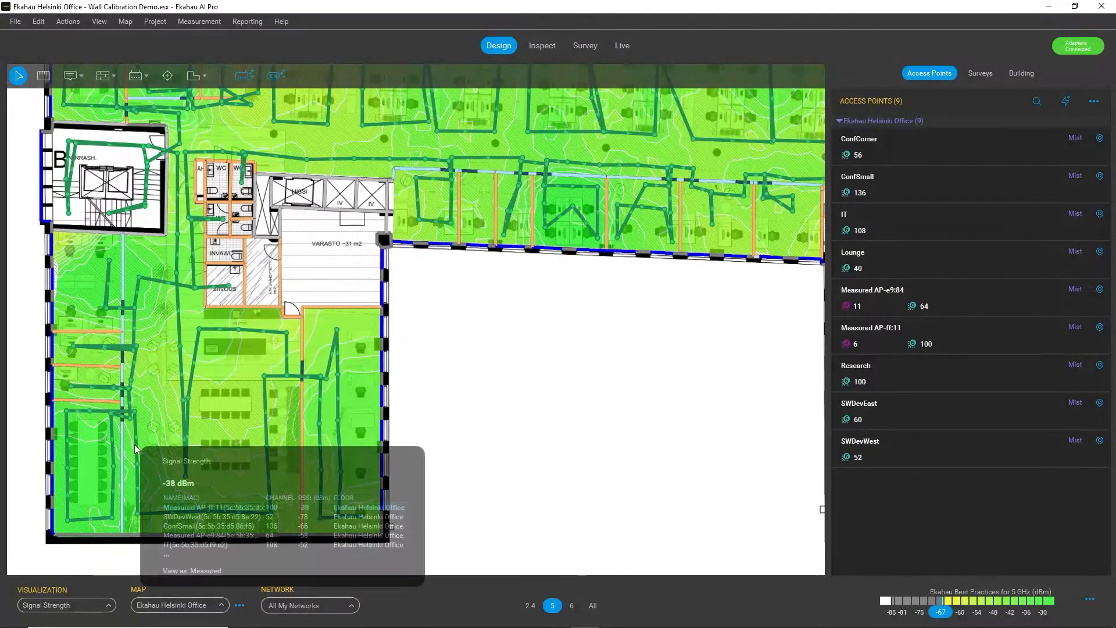
mouse_move(164, 402)
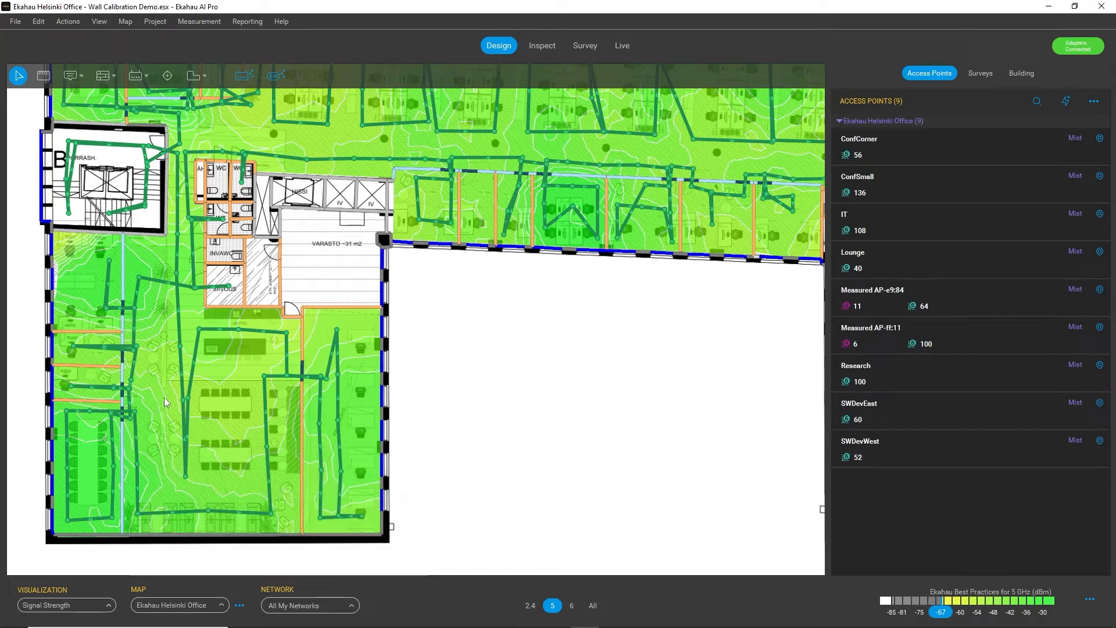
mouse_move(203, 351)
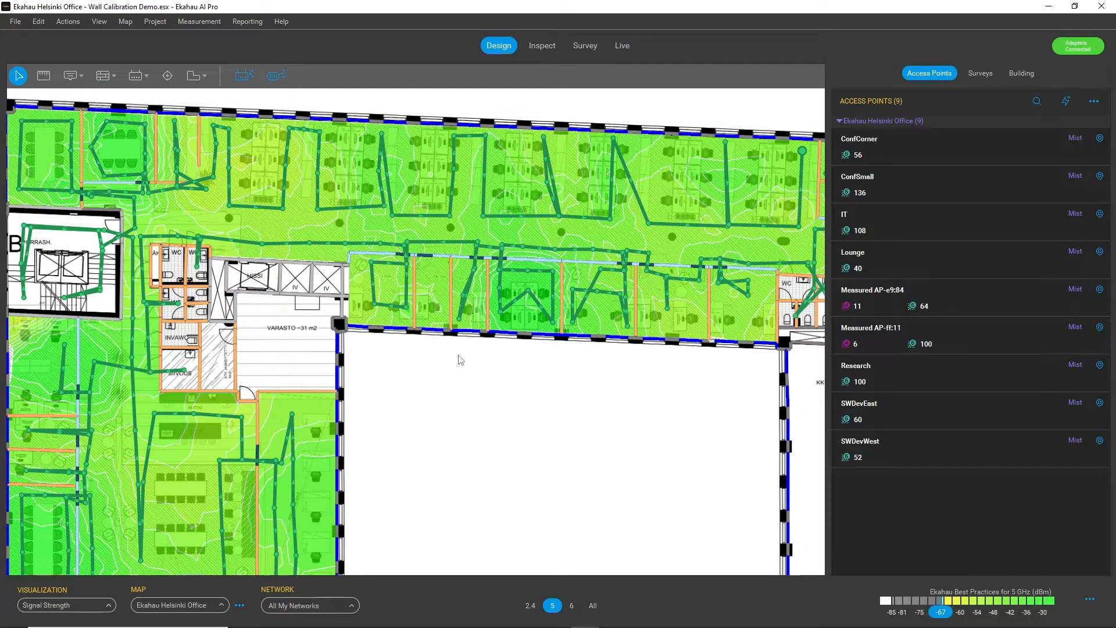
mouse_move(444, 356)
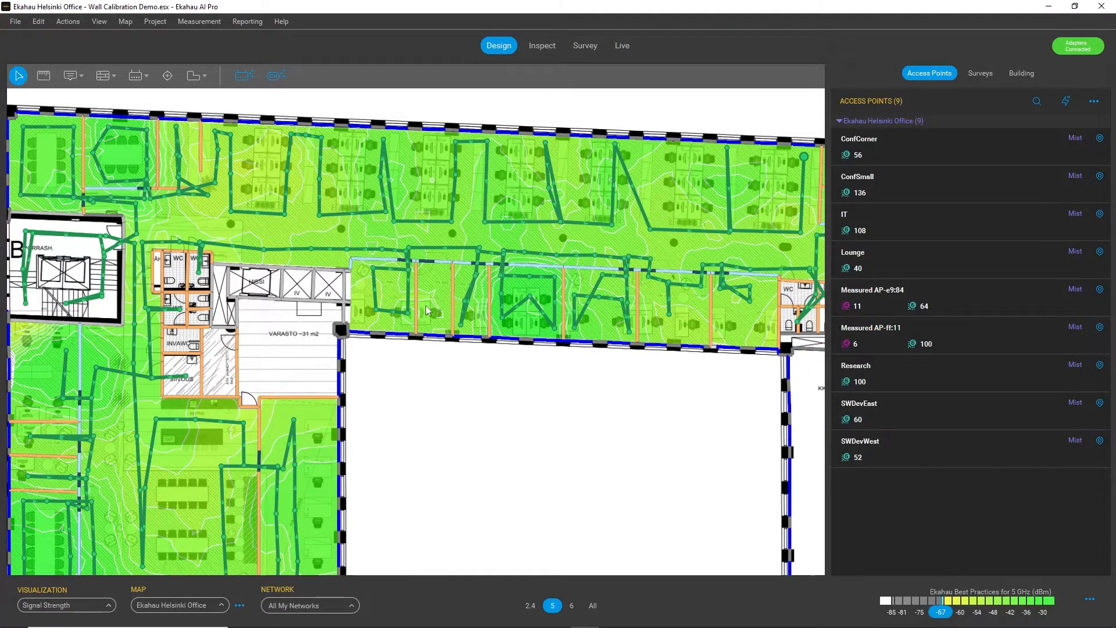
mouse_move(424, 296)
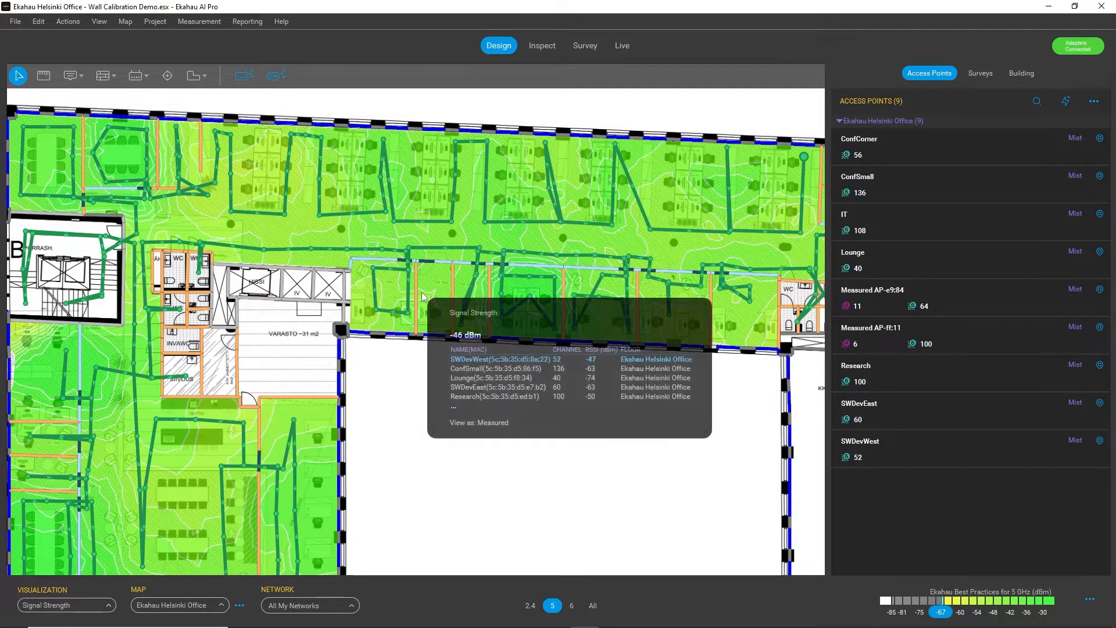
mouse_move(396, 353)
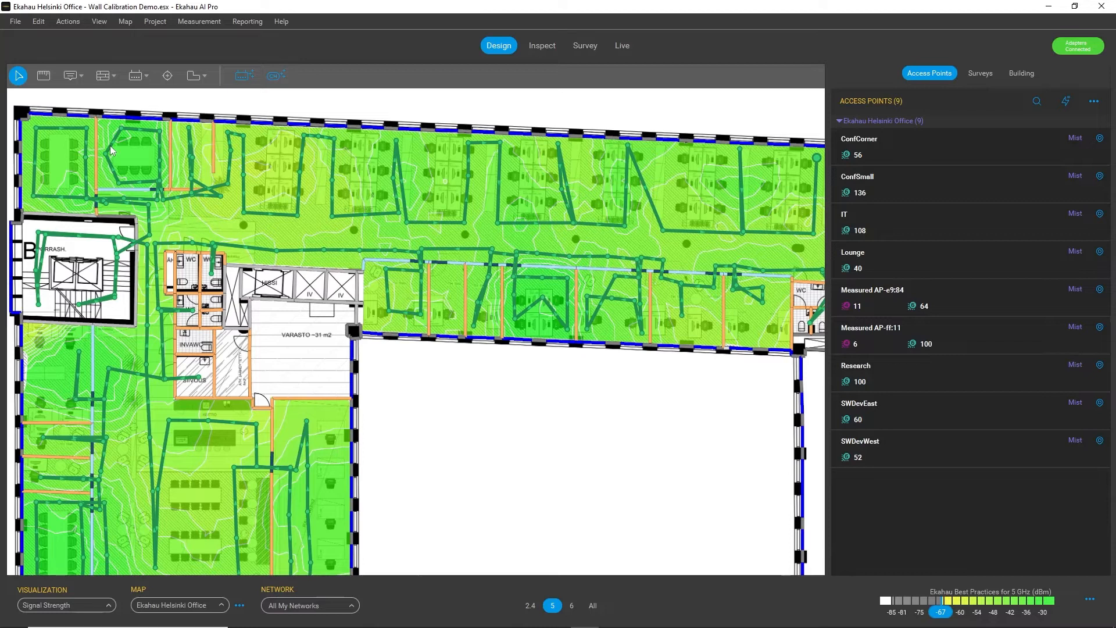
mouse_move(80, 96)
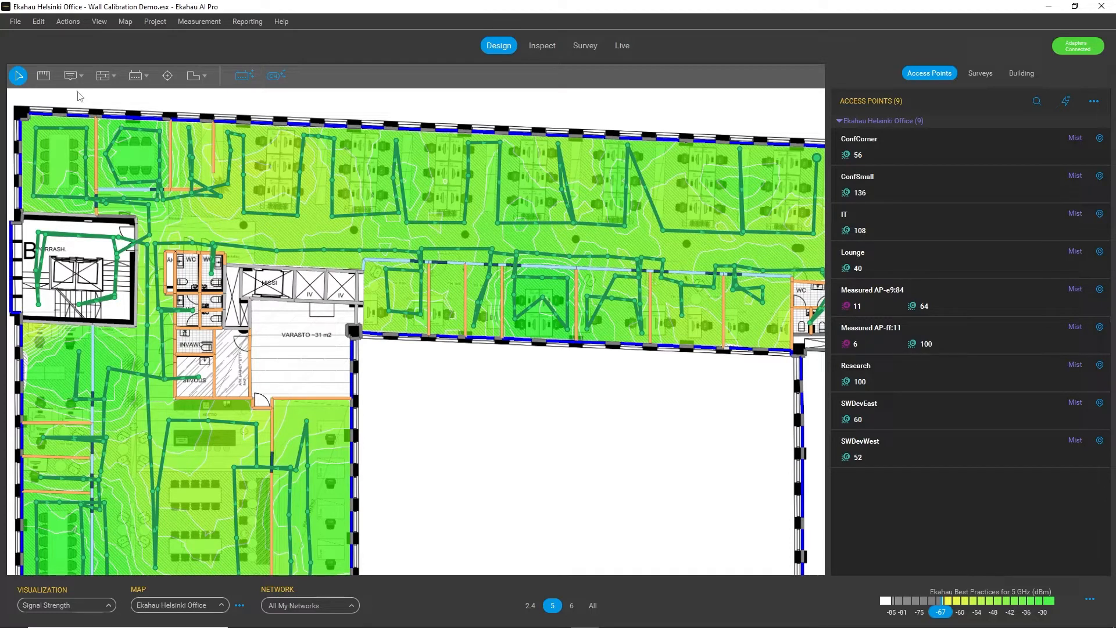
Launch Wall Calibration from the Actions menu.
click(67, 21)
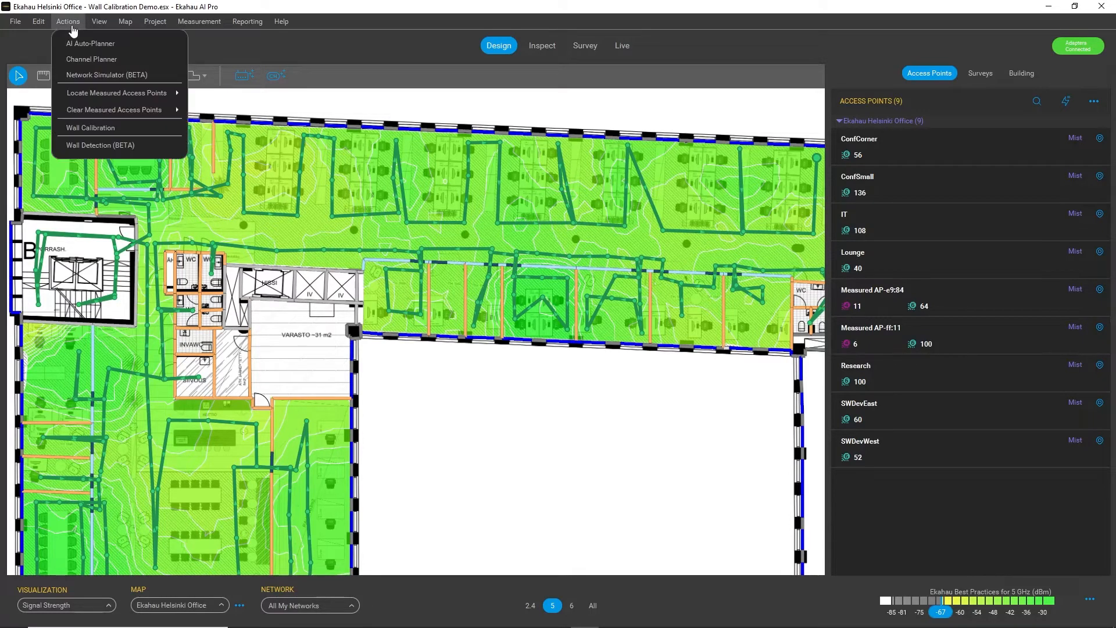
mouse_move(90, 127)
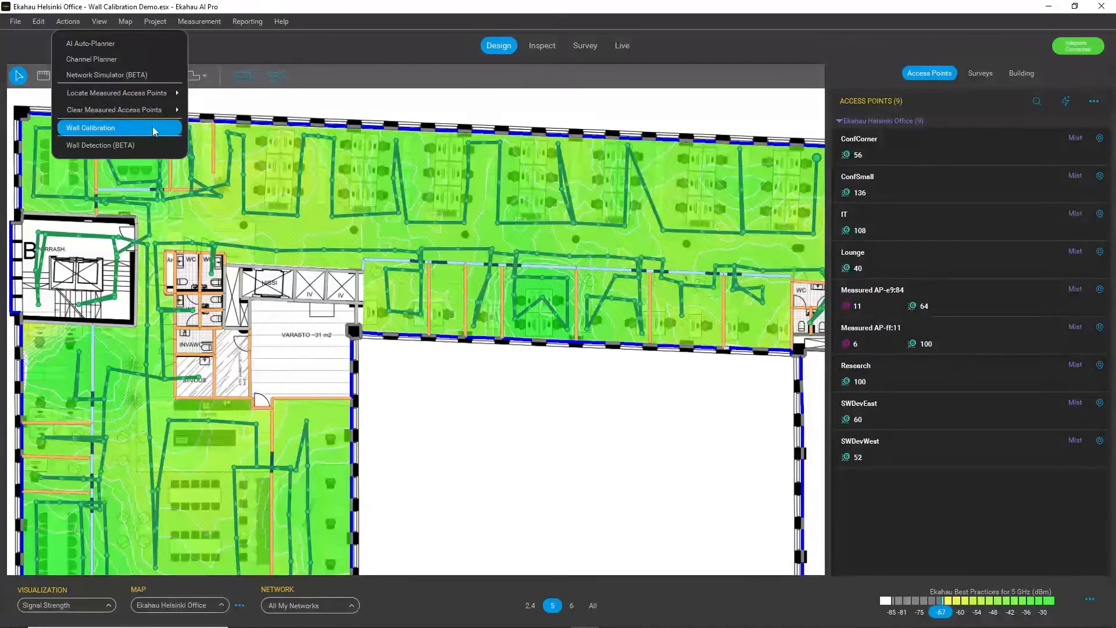
click(89, 128)
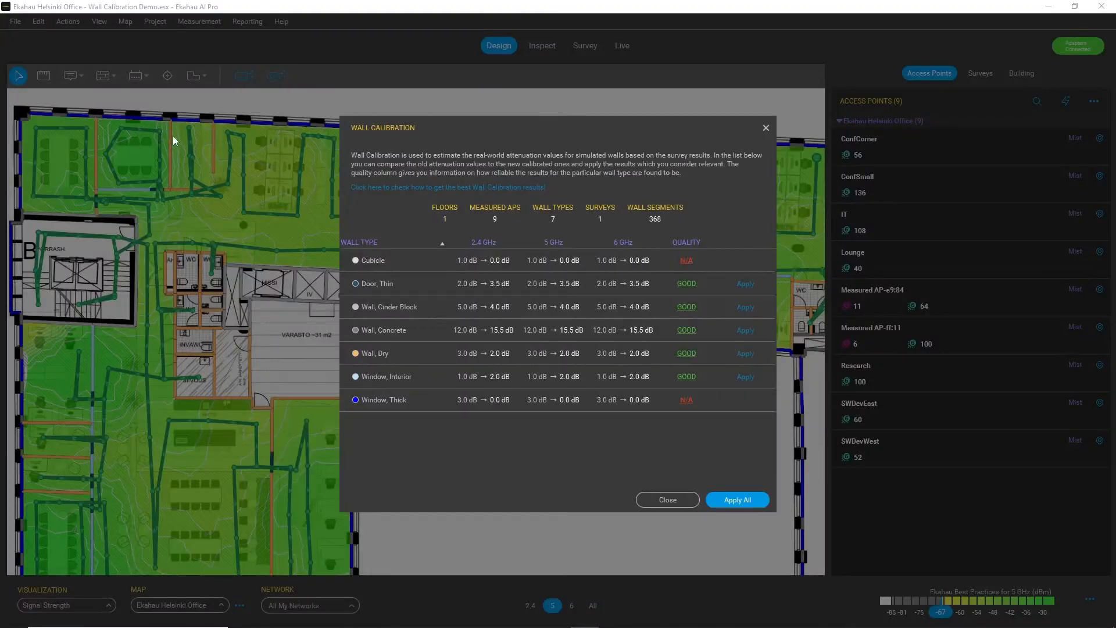
mouse_move(577, 319)
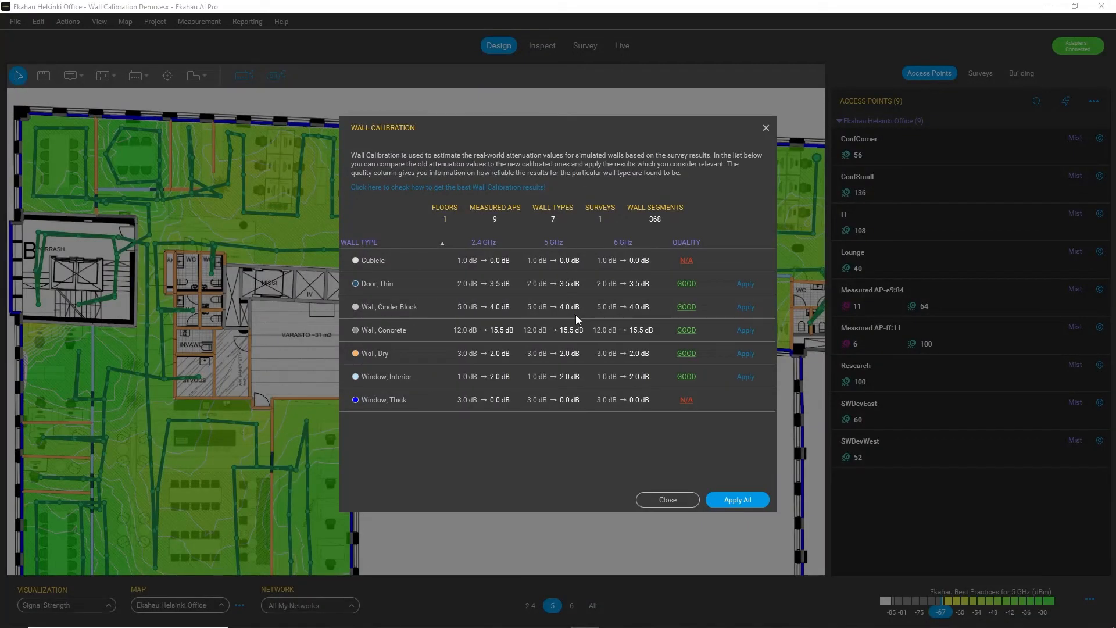
mouse_move(564, 314)
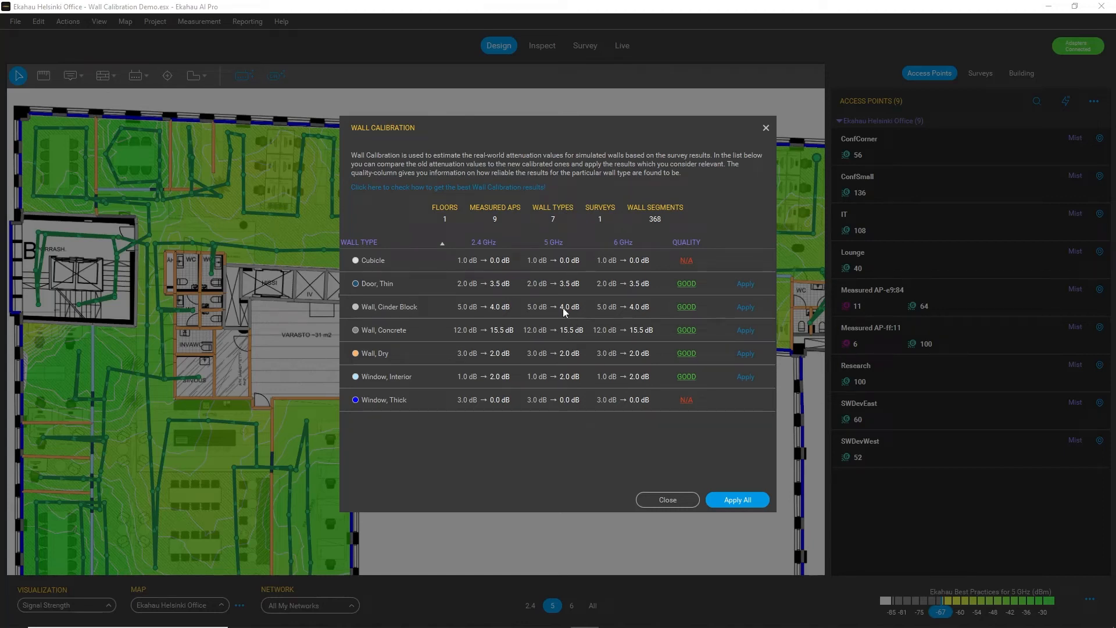
mouse_move(522, 323)
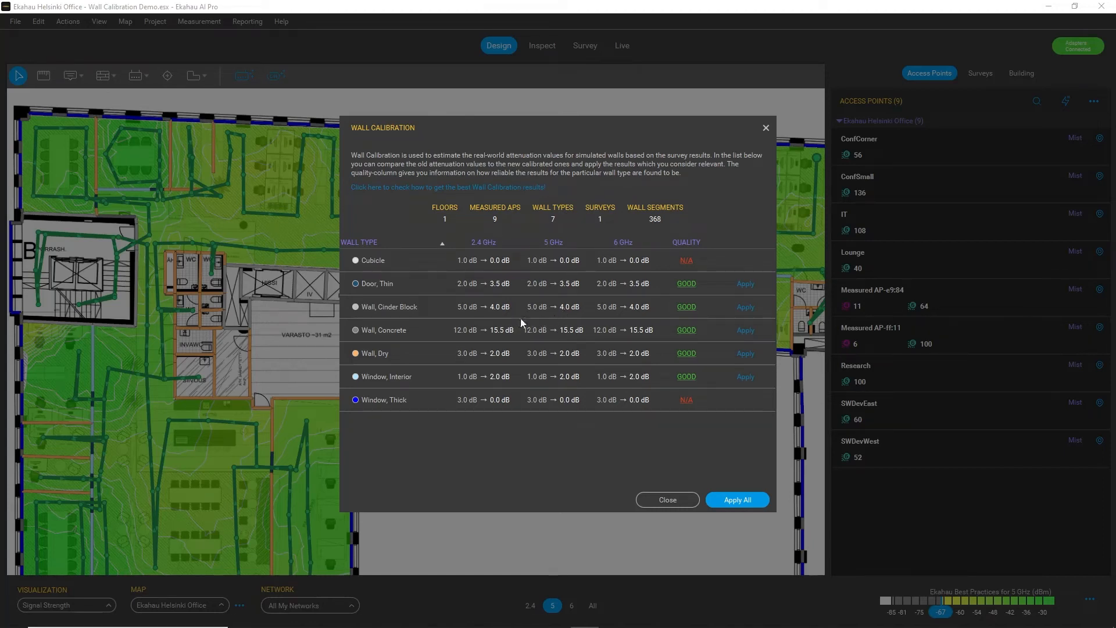
mouse_move(580, 347)
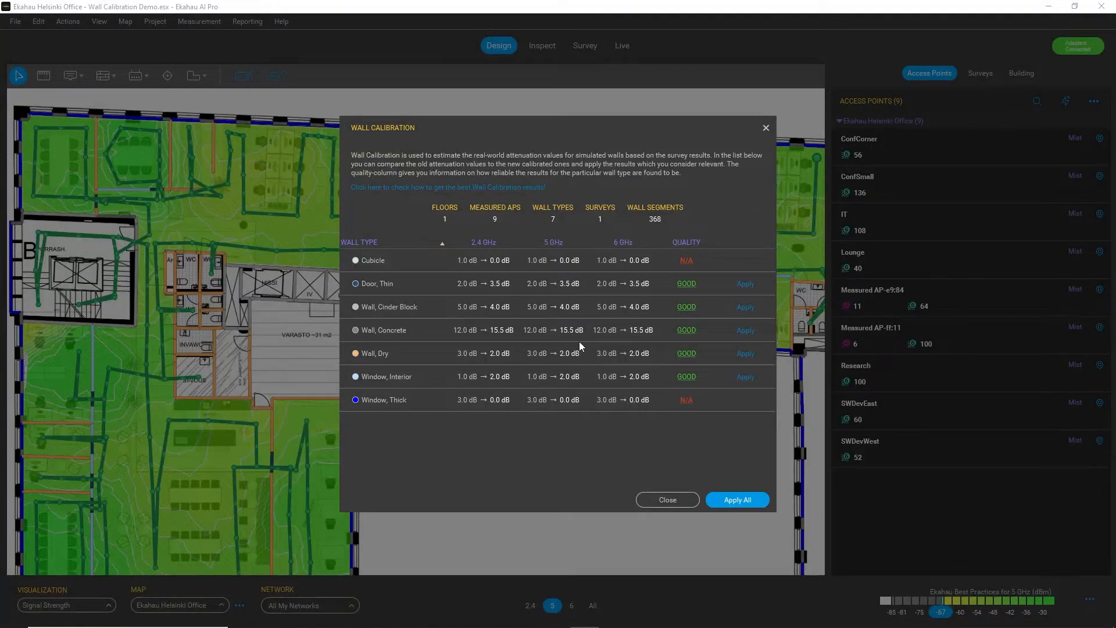
mouse_move(494, 315)
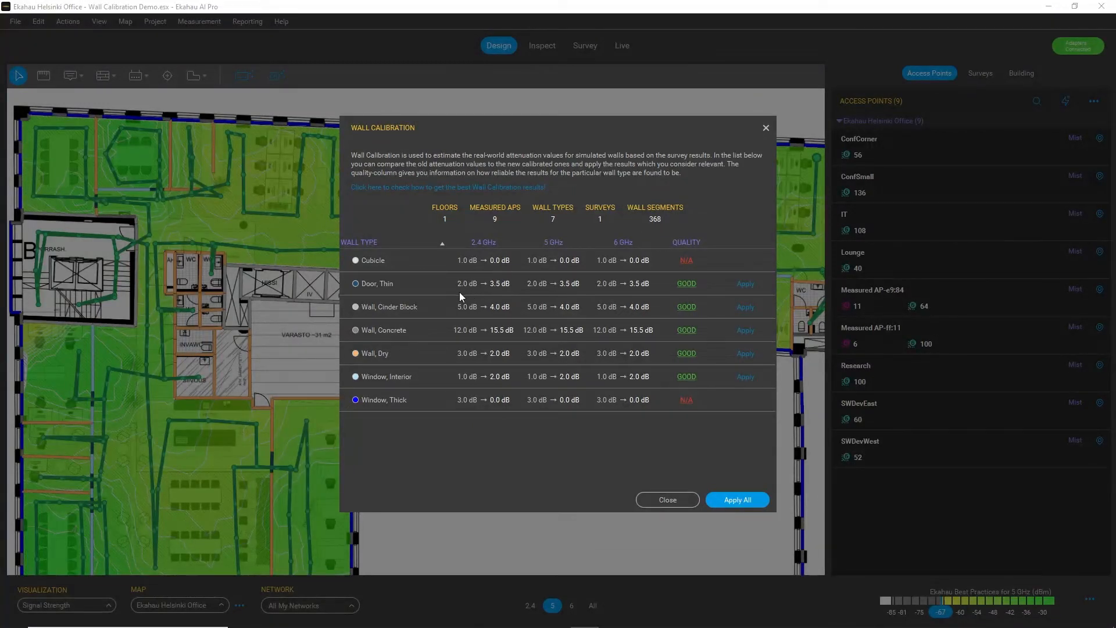
mouse_move(469, 293)
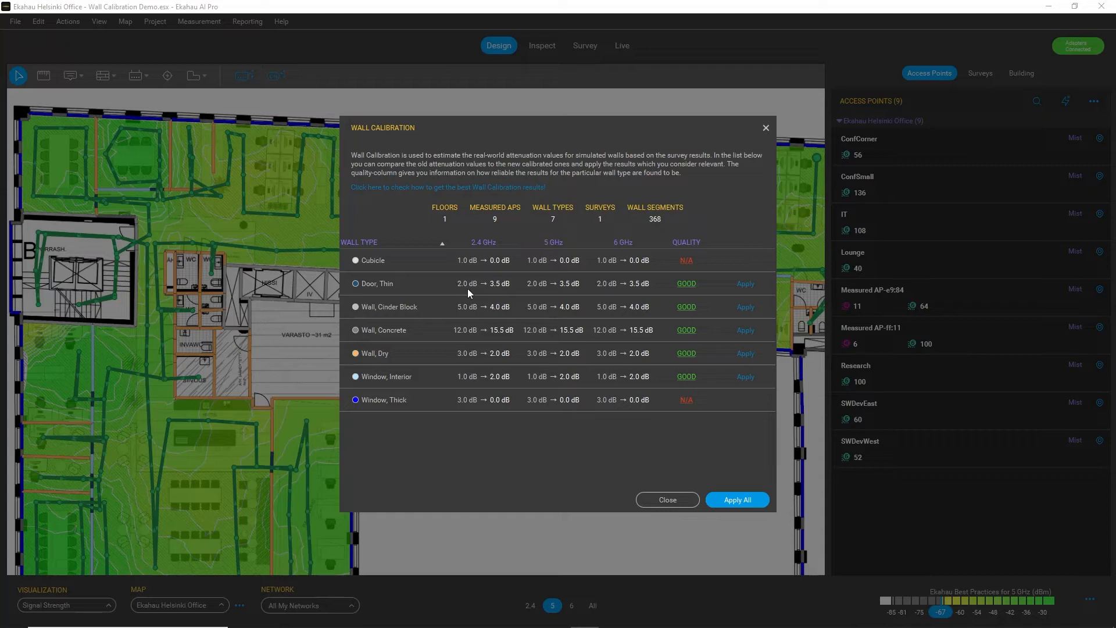
mouse_move(479, 296)
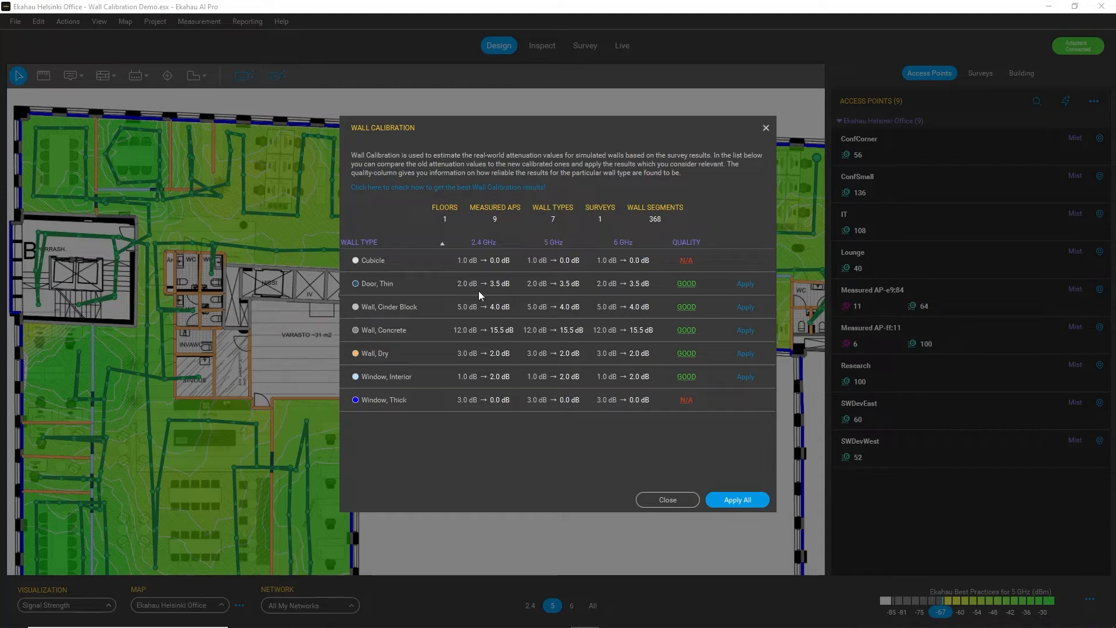
mouse_move(488, 294)
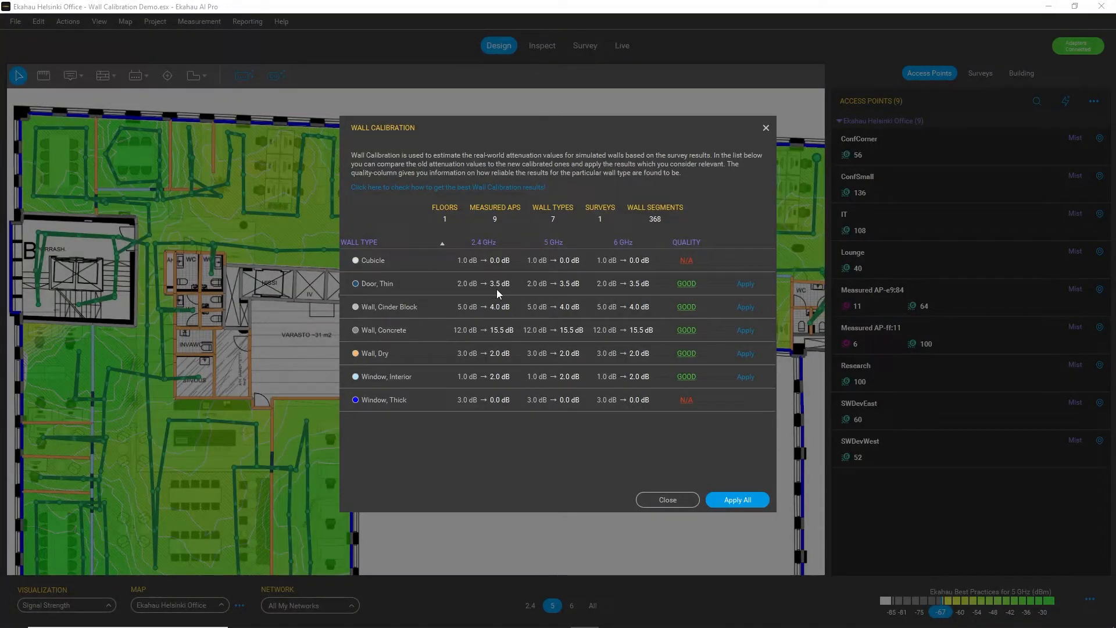
mouse_move(569, 296)
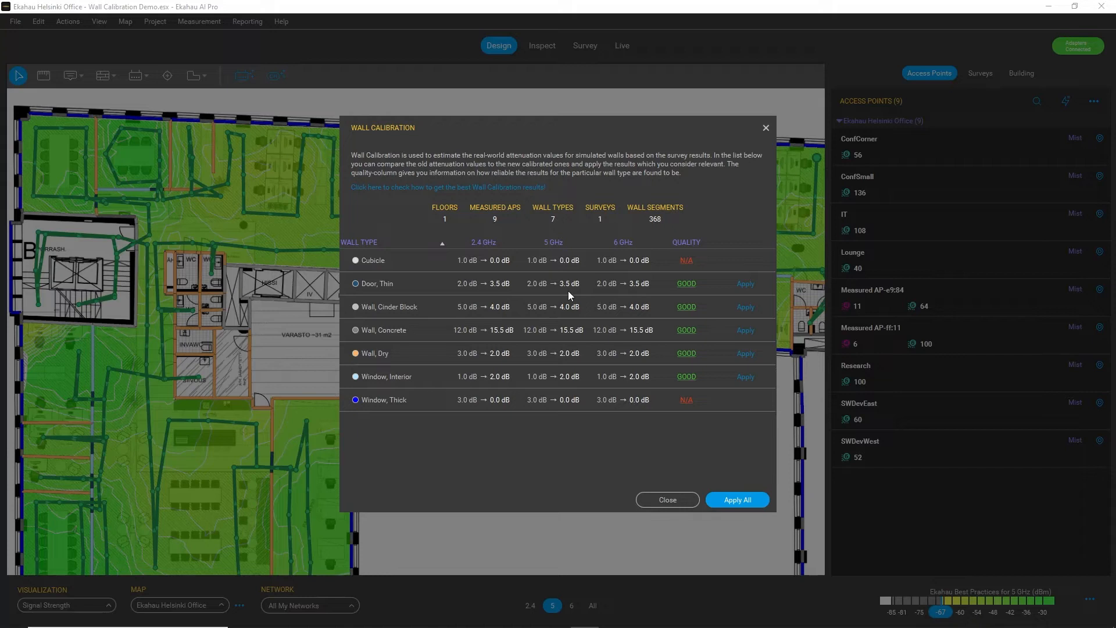
mouse_move(570, 294)
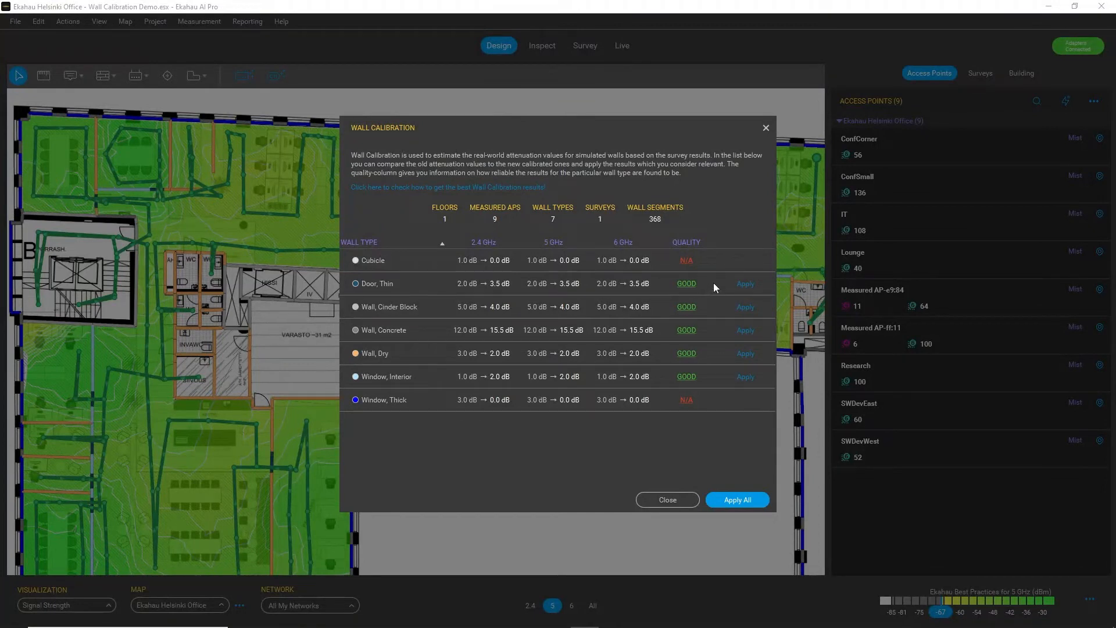
mouse_move(712, 293)
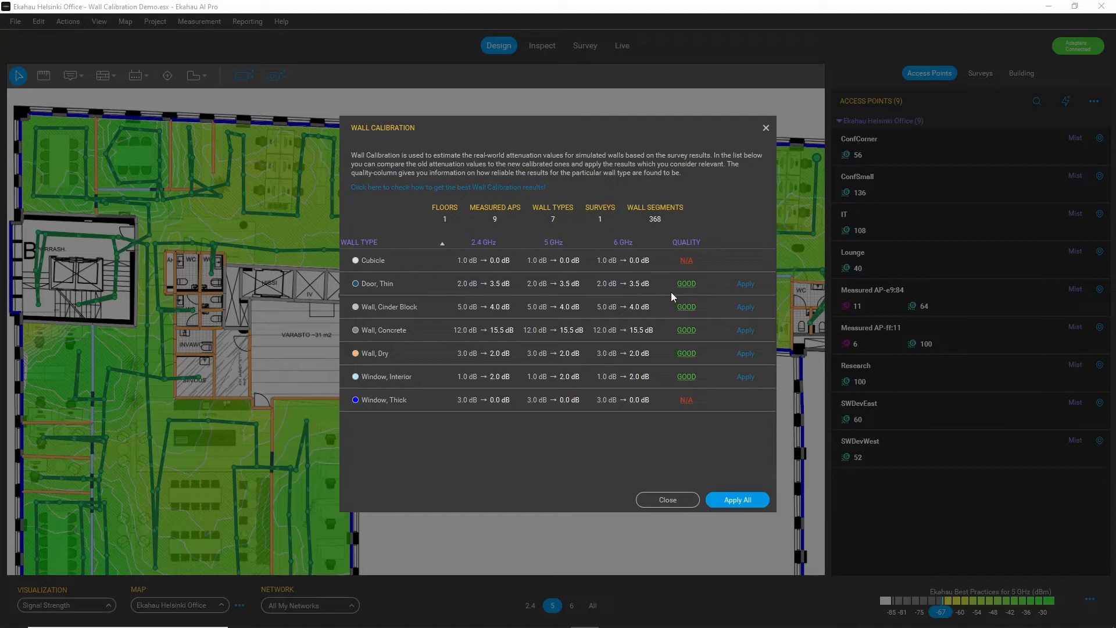
mouse_move(715, 294)
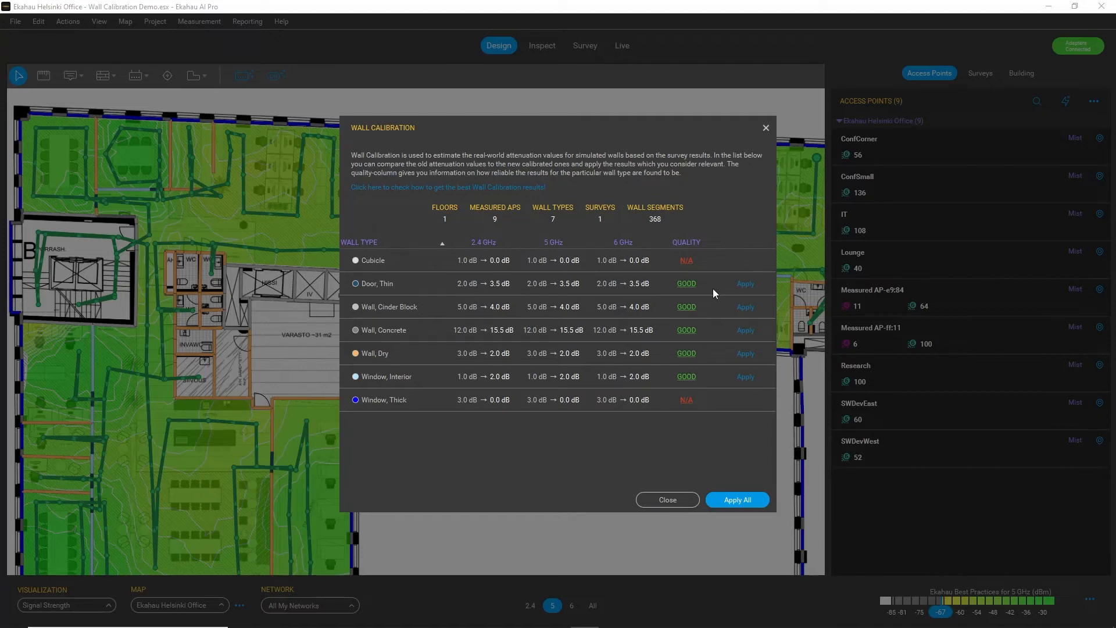
mouse_move(721, 293)
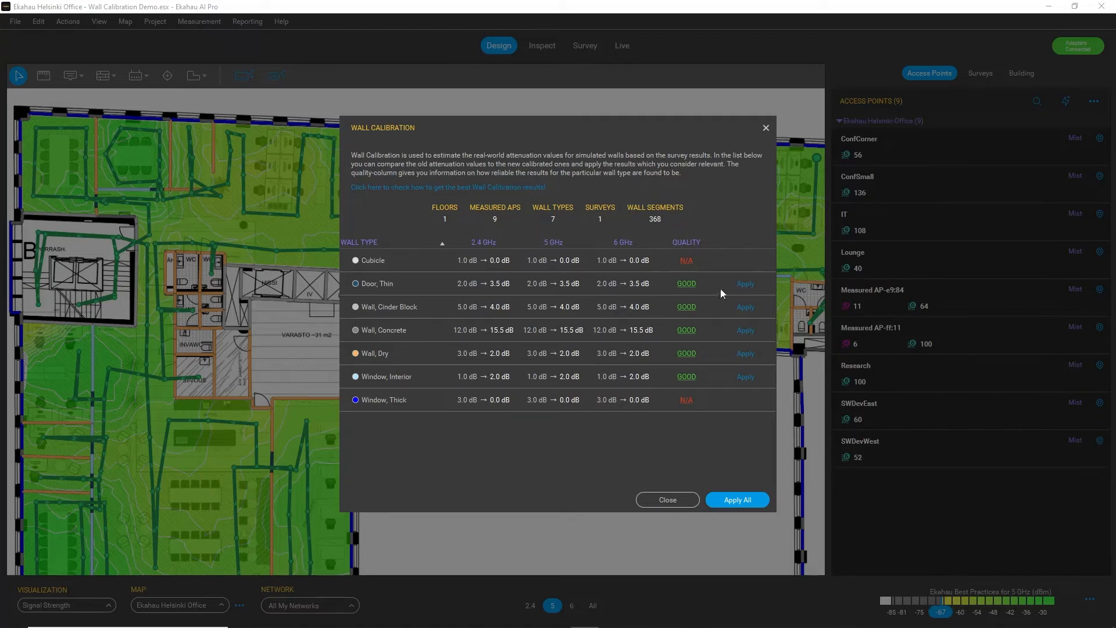
mouse_move(769, 285)
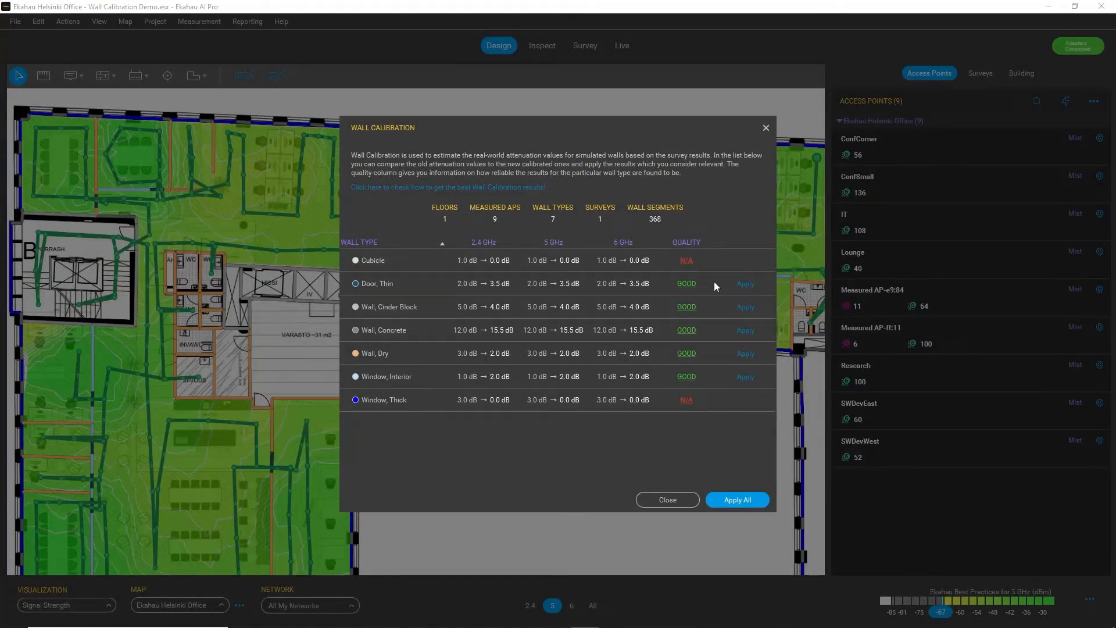
mouse_move(702, 311)
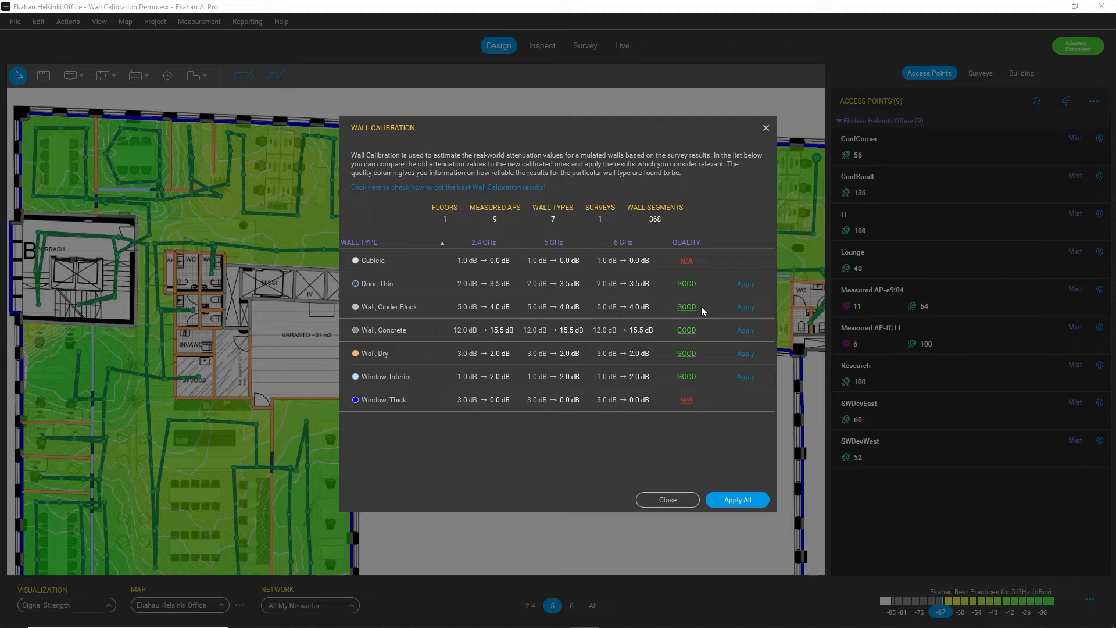
mouse_move(708, 310)
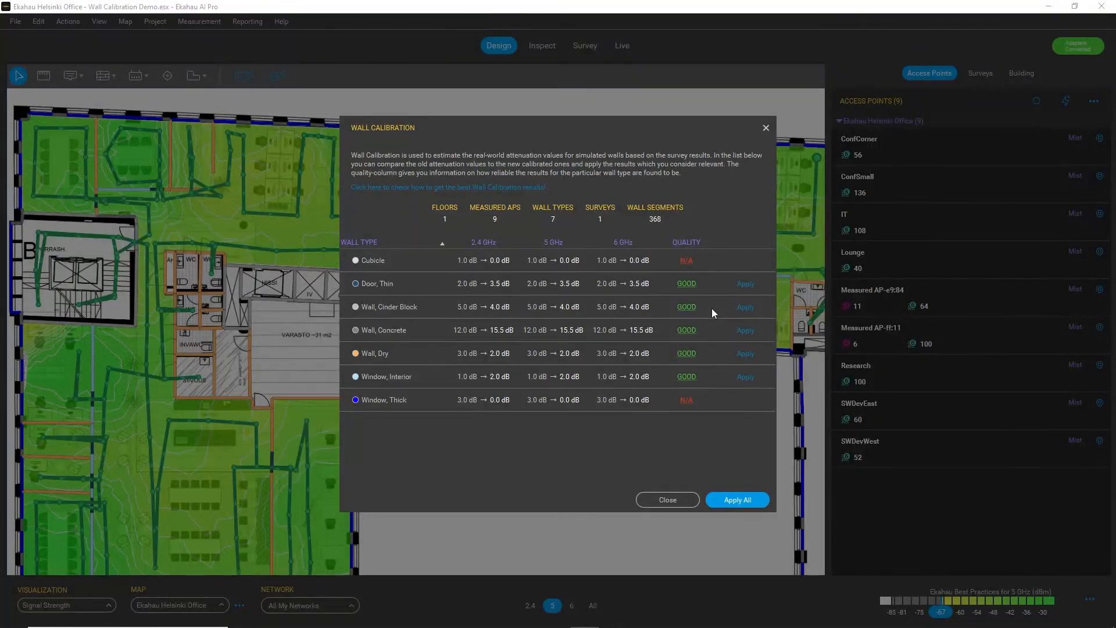
mouse_move(712, 357)
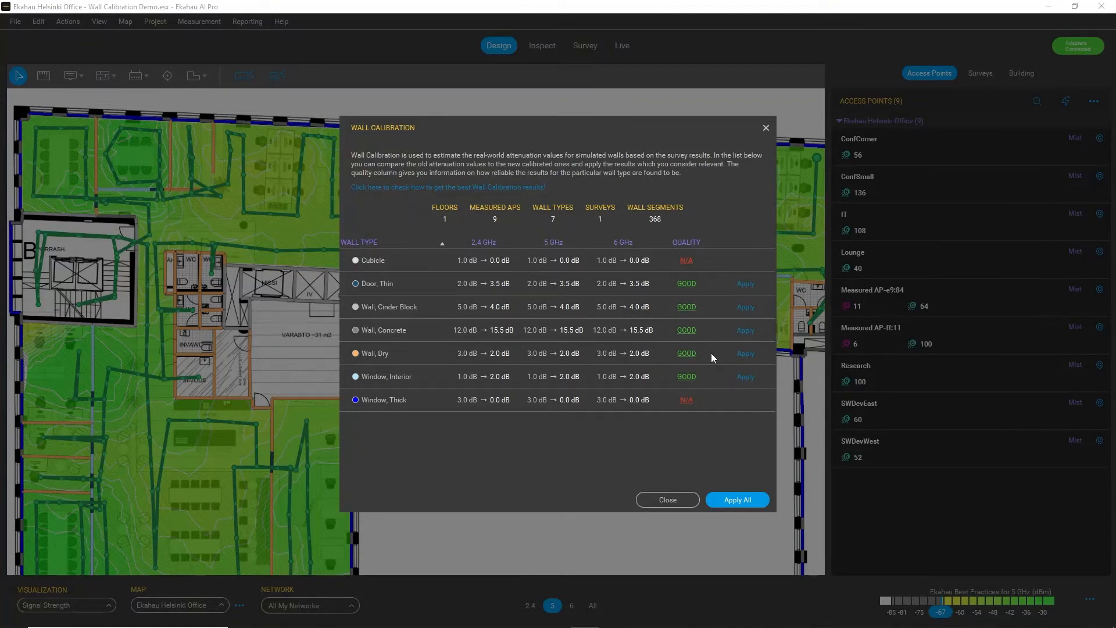
mouse_move(745, 289)
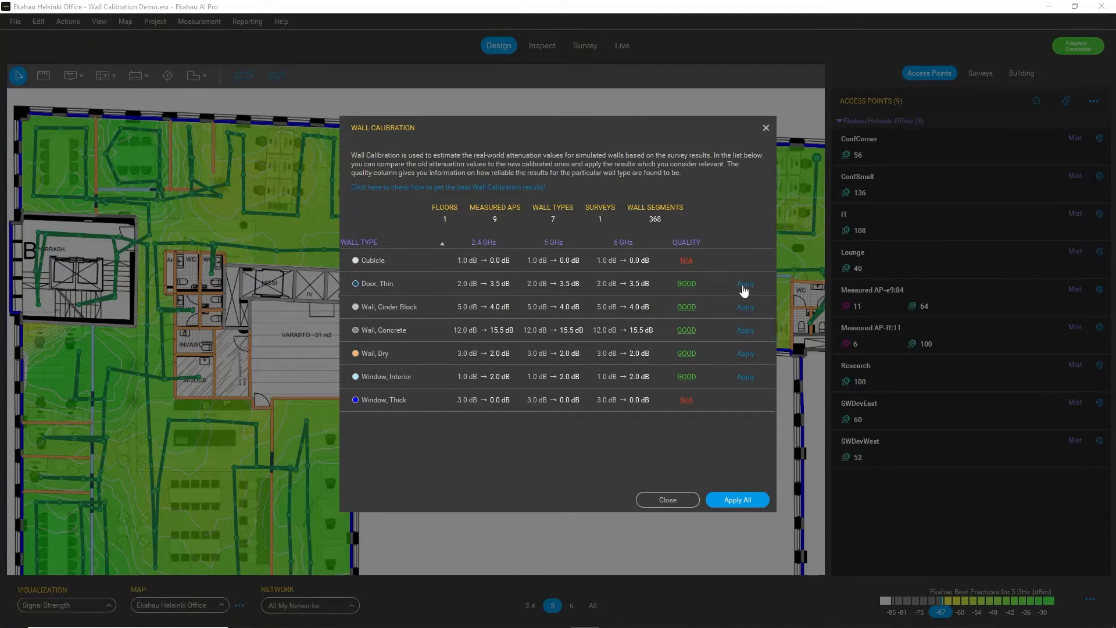
Apply calibrated attenuation for cinder block and concrete walls, then Apply All.
click(745, 283)
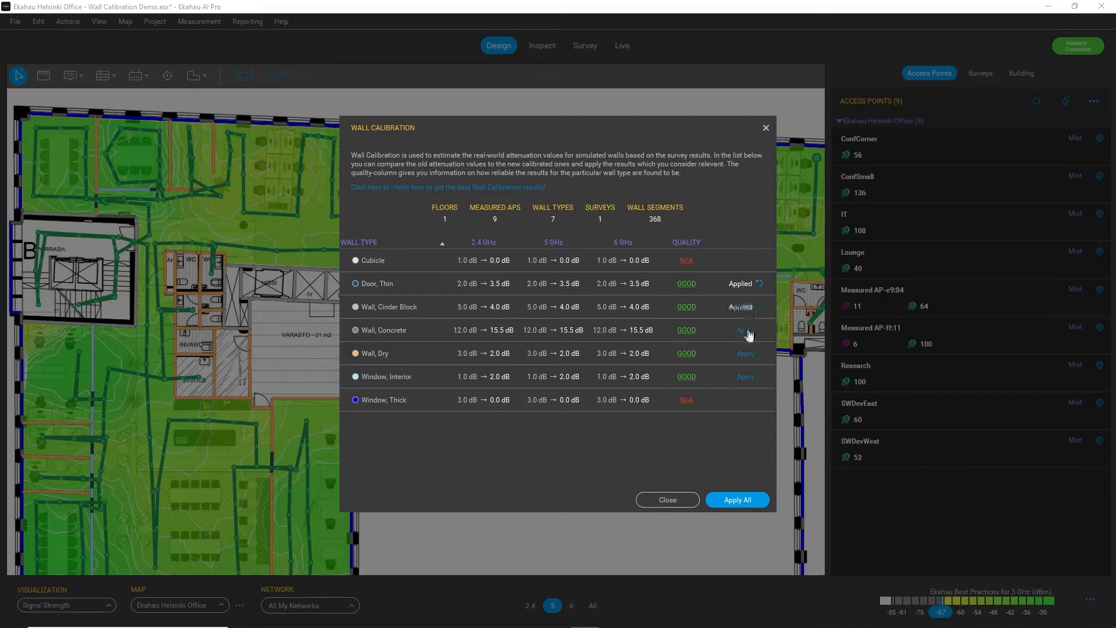
click(737, 498)
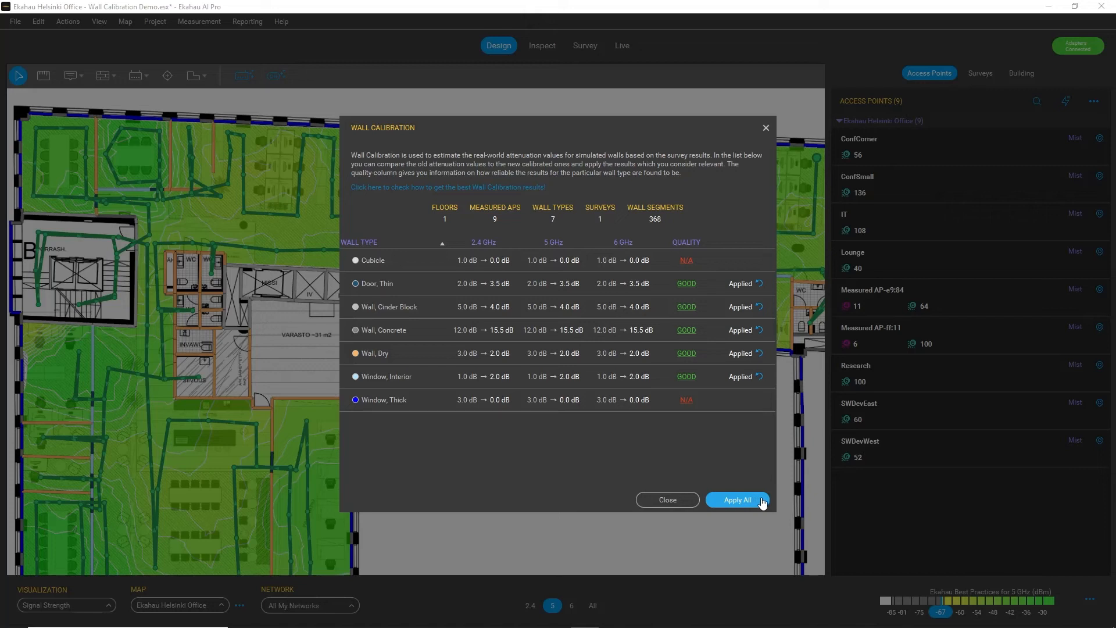
click(738, 499)
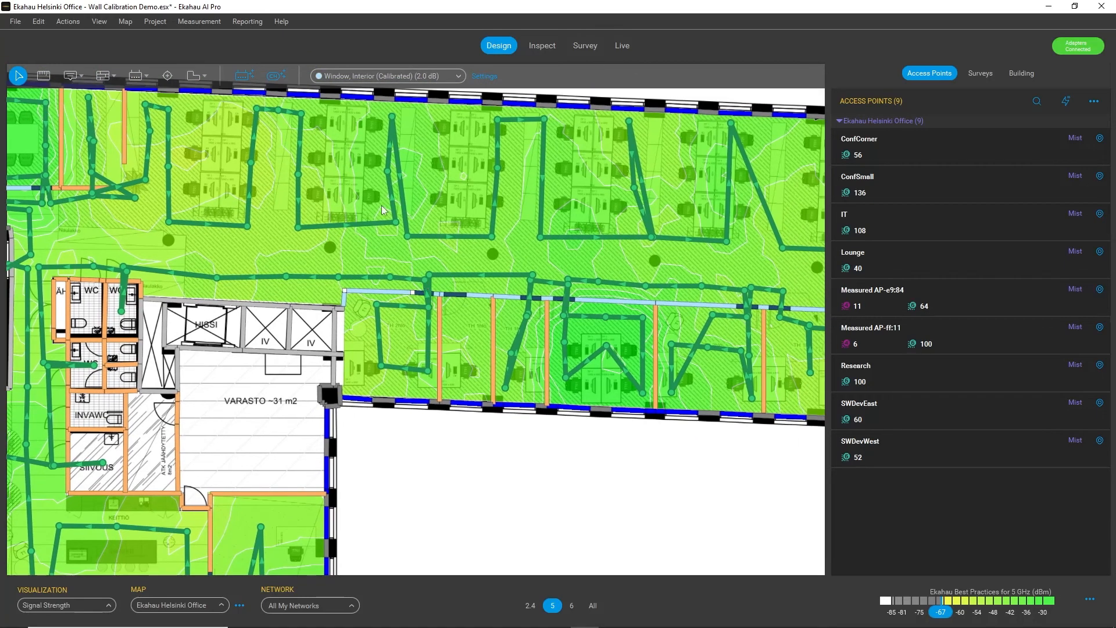
mouse_move(417, 82)
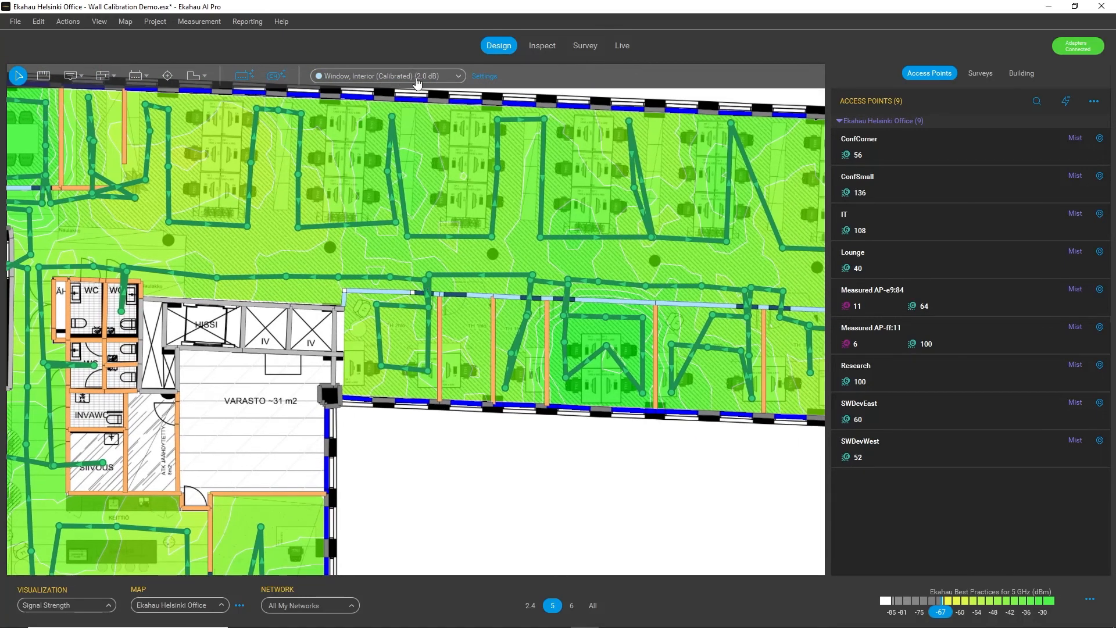